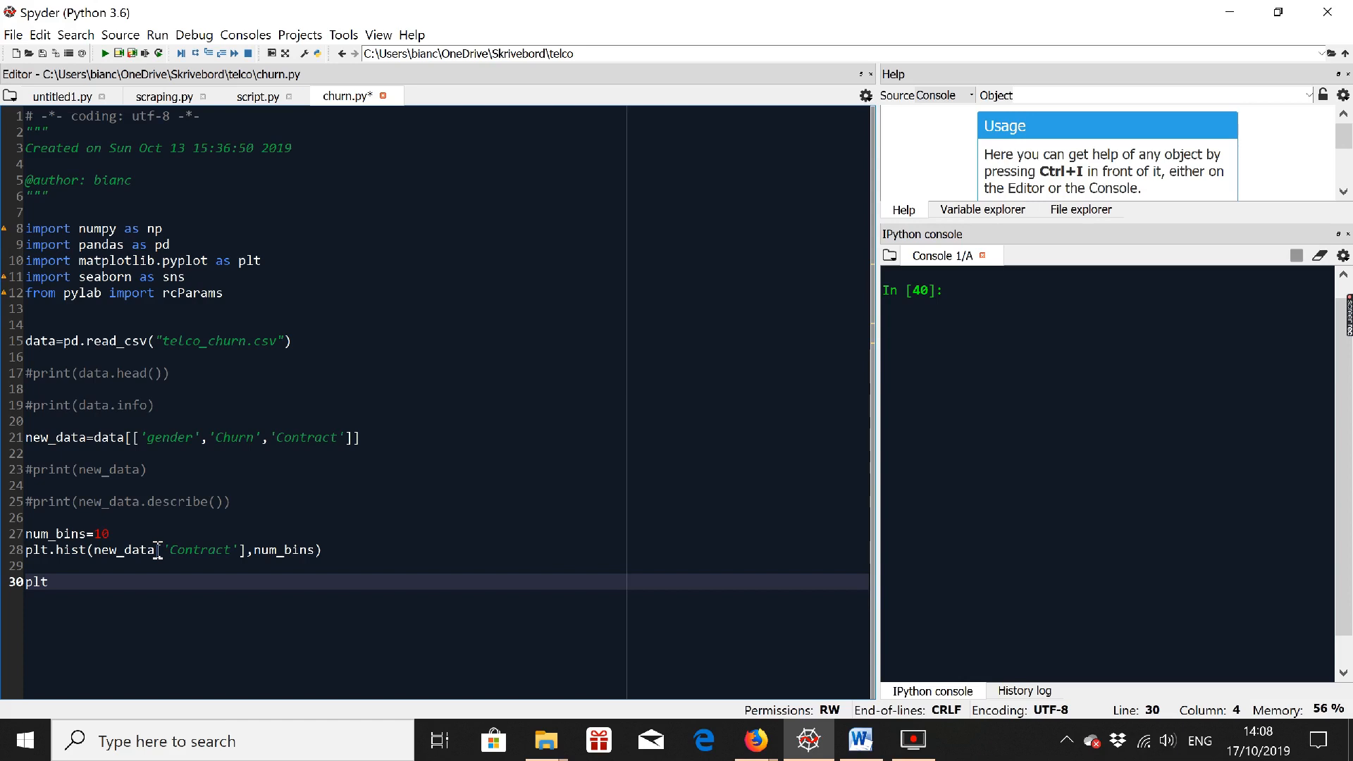
# End churn.py with plt.show() and run it to draw the Contract histogram.
pyautogui.write('.show(')
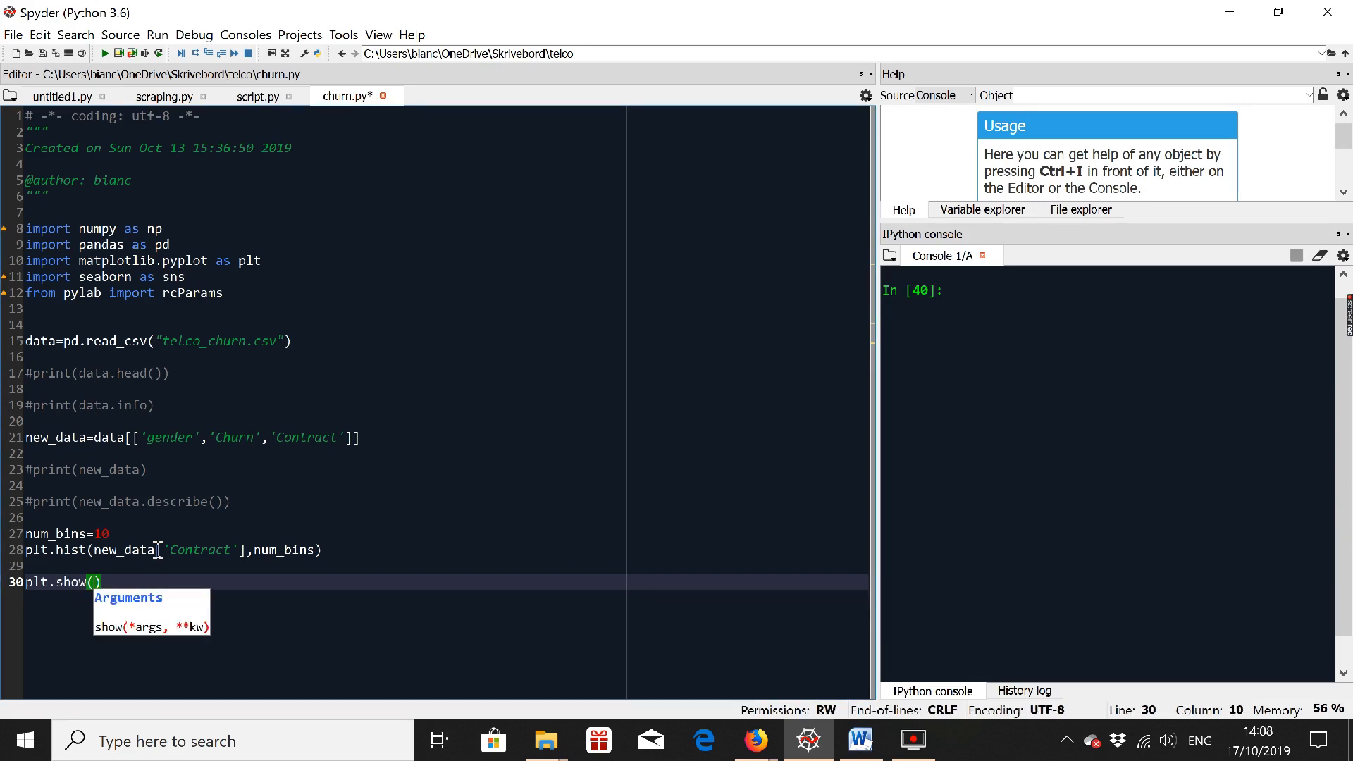
pyautogui.press('F5')
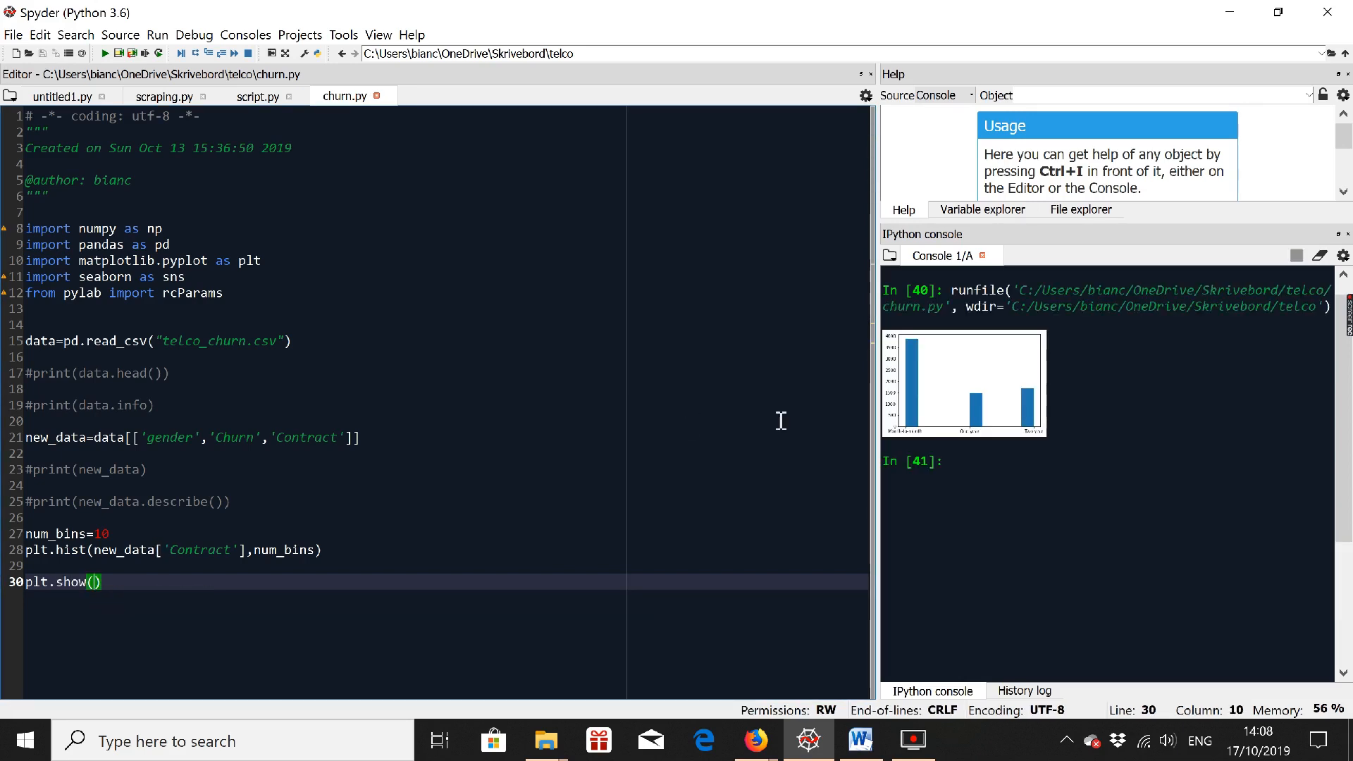
# Save the console plot as contract.png in the telco folder and view it in Photos.
pyautogui.rightClick(963, 379)
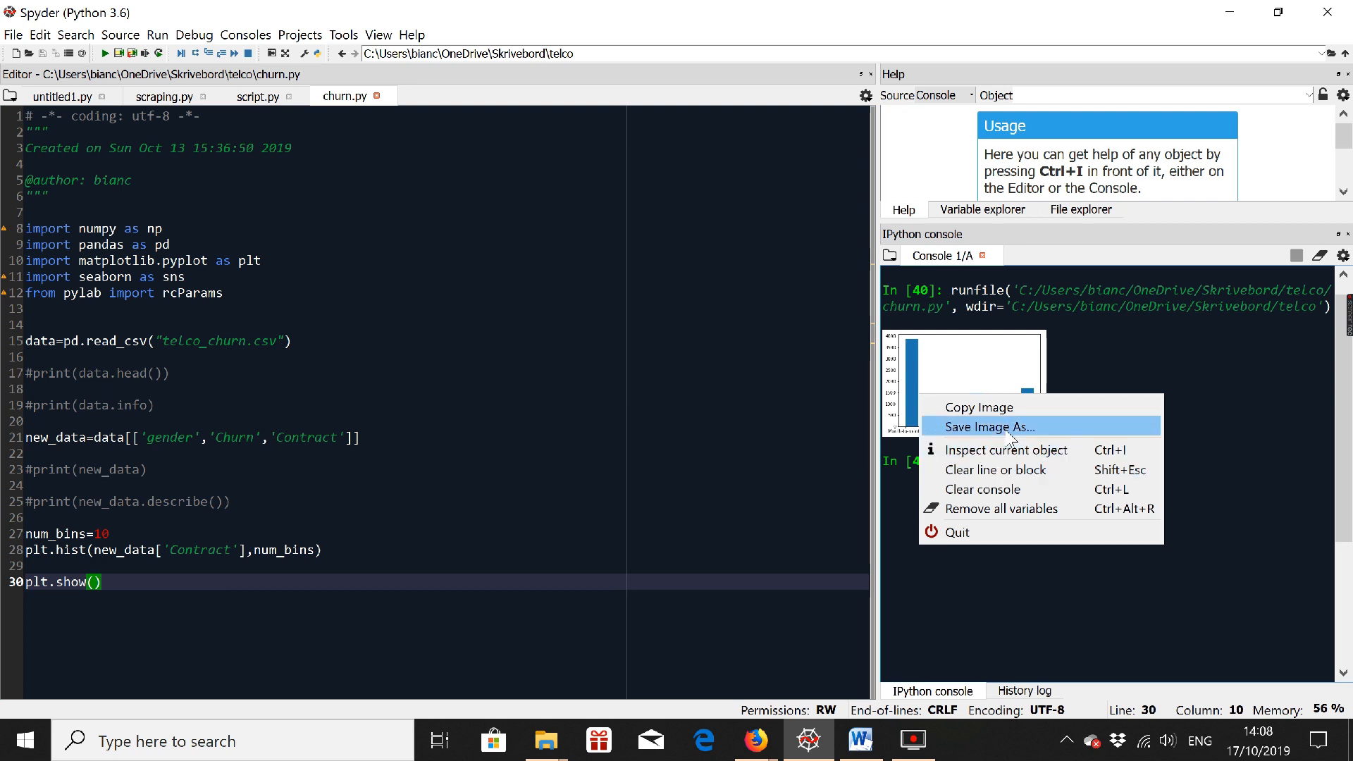
pyautogui.click(988, 425)
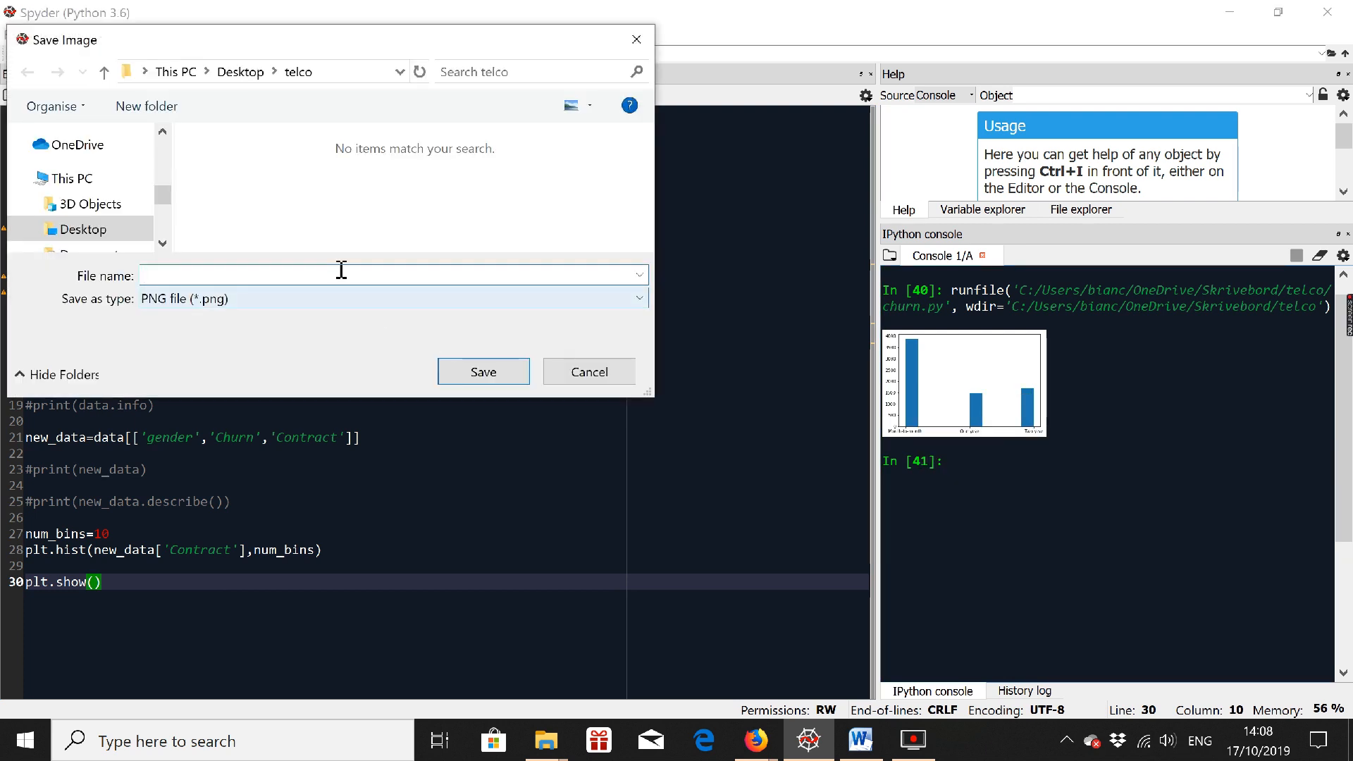
pyautogui.write('contract')
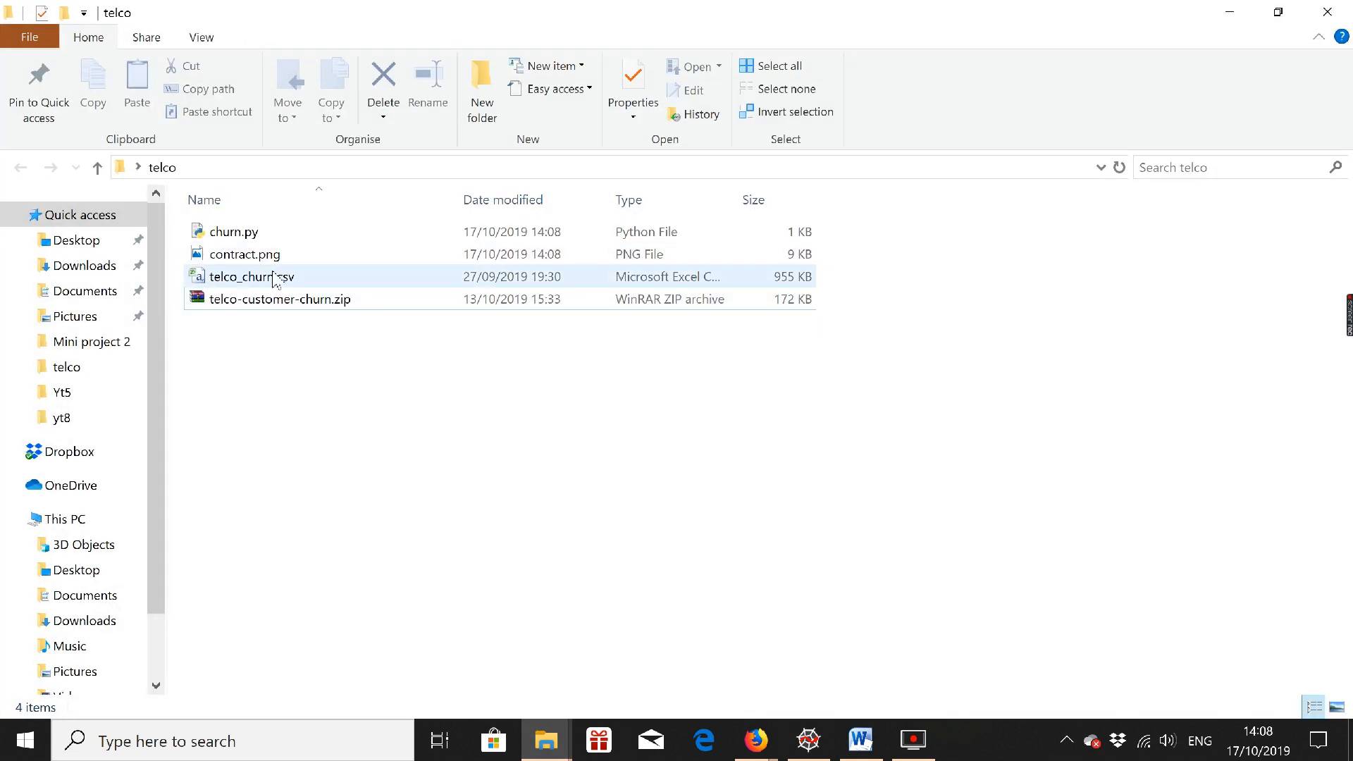
pyautogui.doubleClick(244, 253)
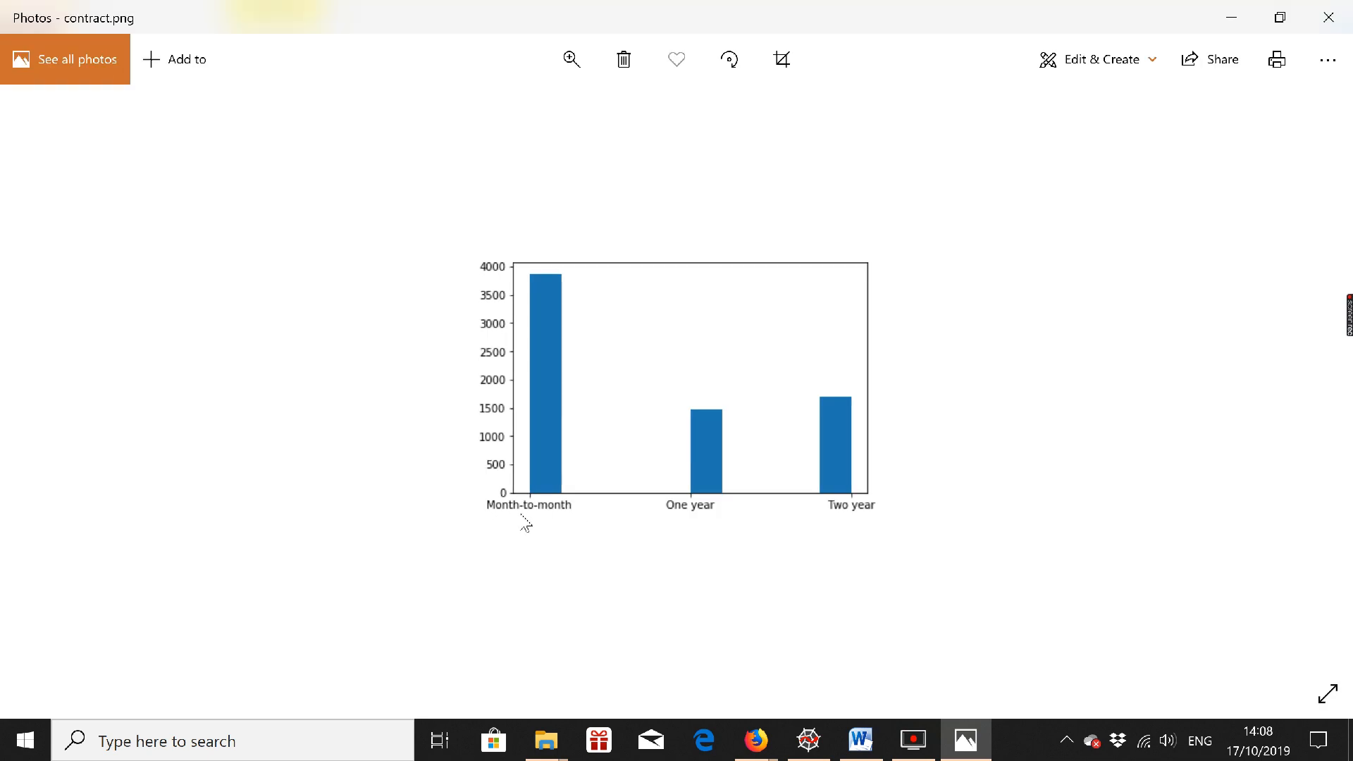